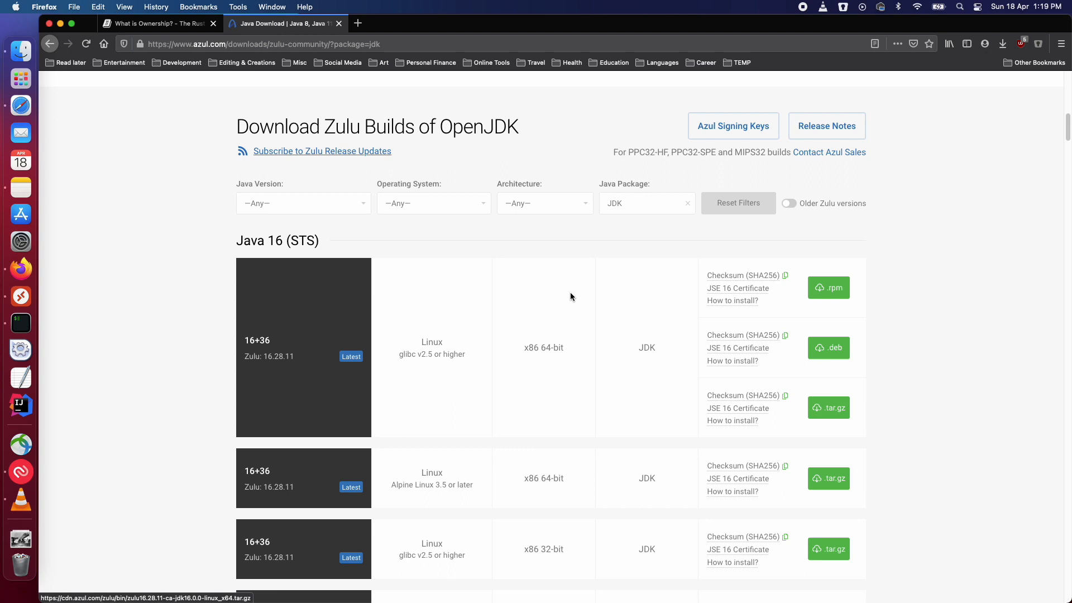
- Filter the Zulu builds to Java 16 (STS), macOS, ARM 64-bit
click(302, 203)
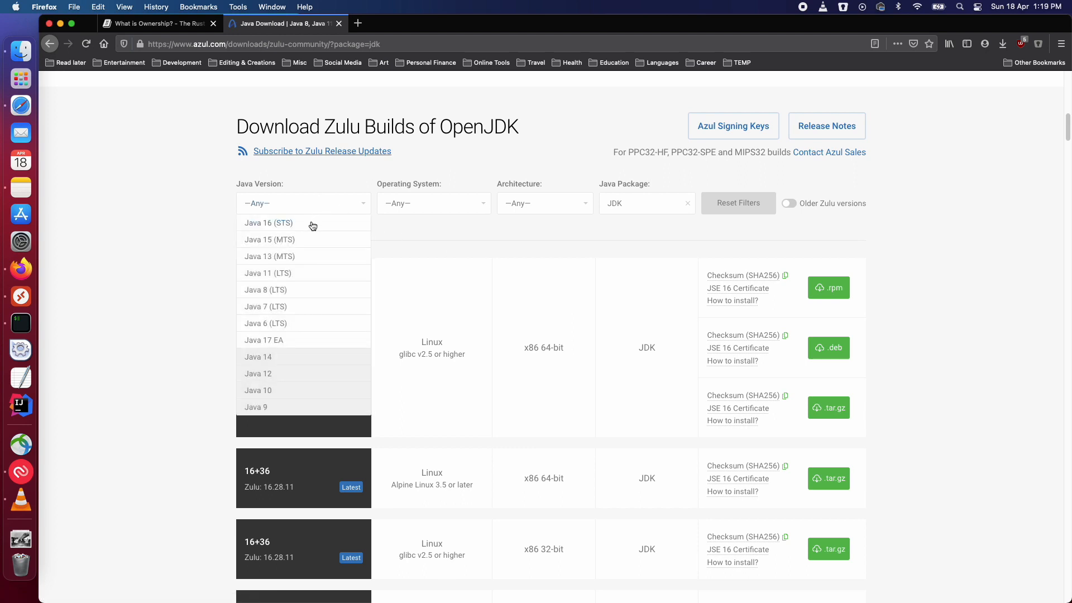
click(268, 222)
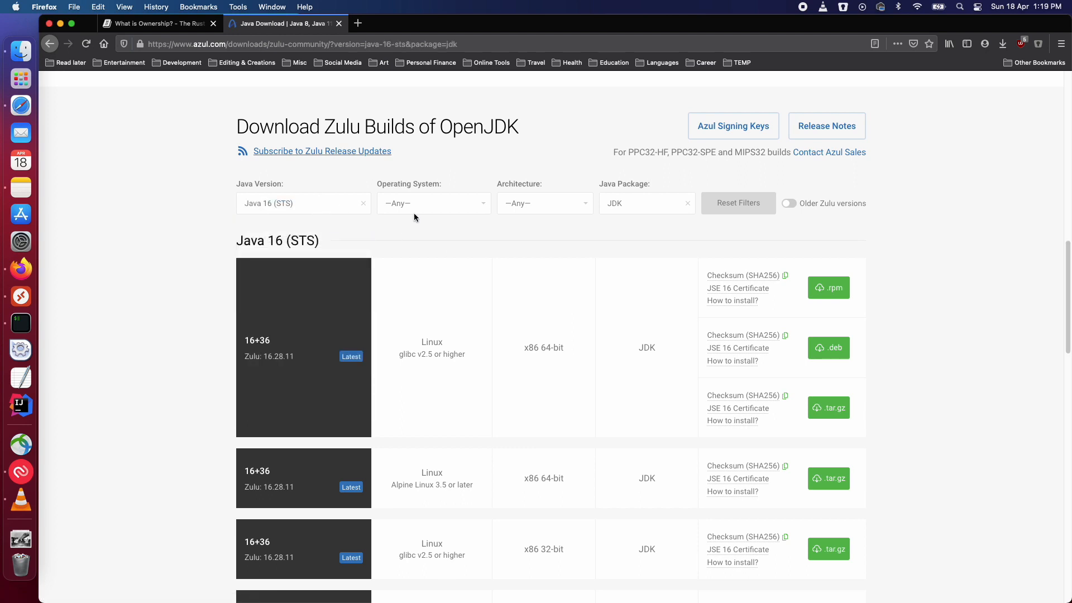
click(433, 204)
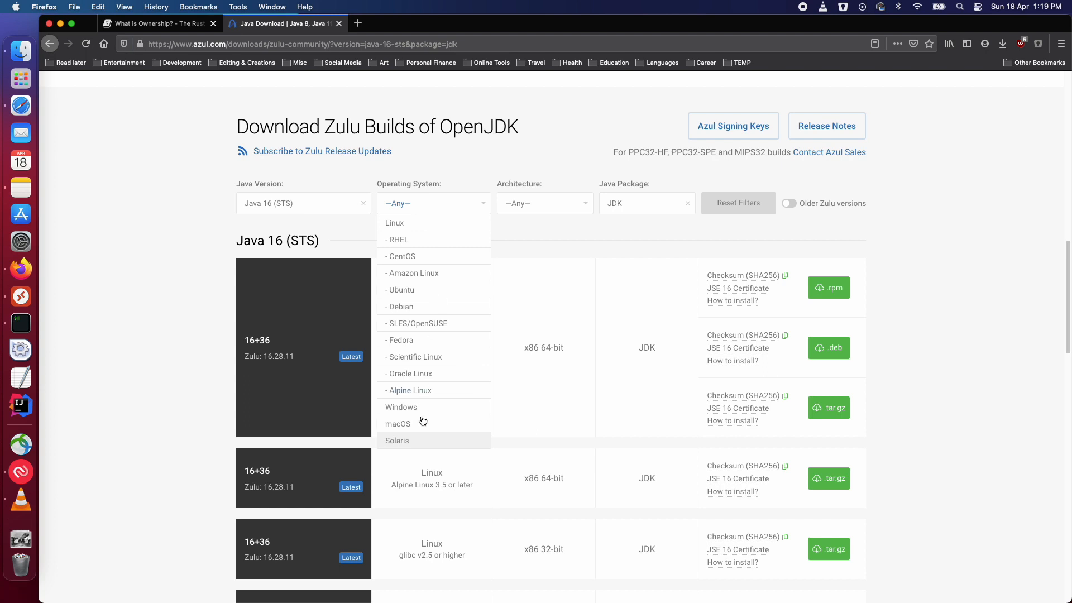
click(398, 423)
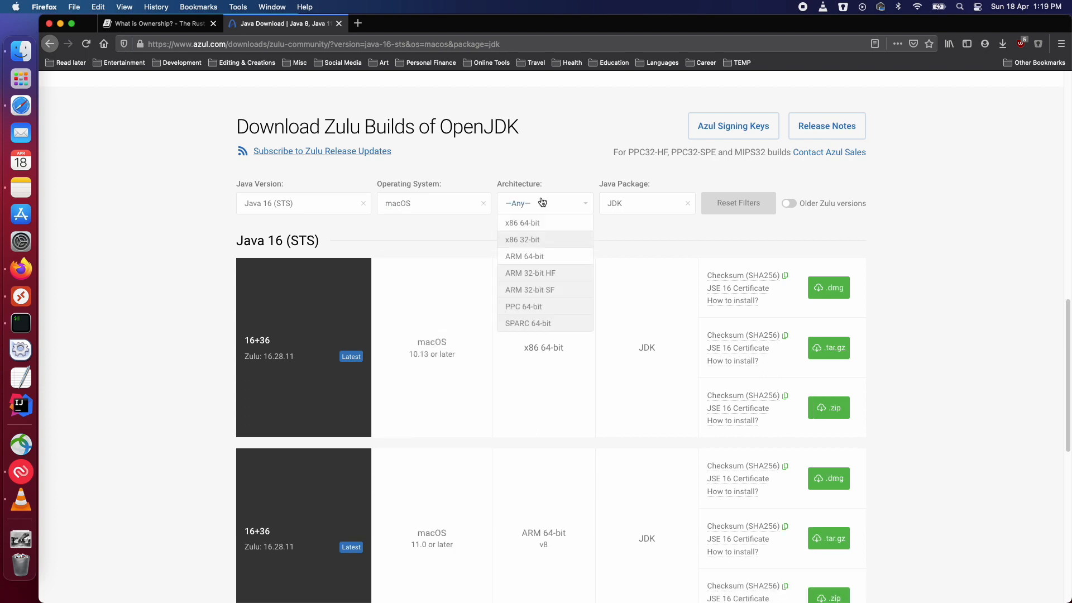
mouse_move(524, 255)
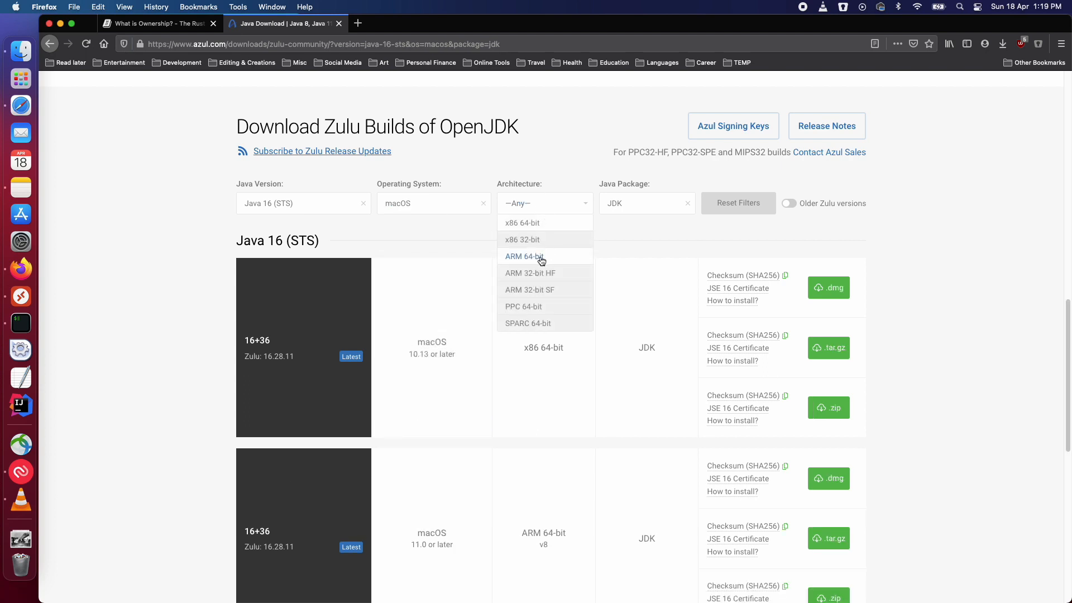
click(524, 257)
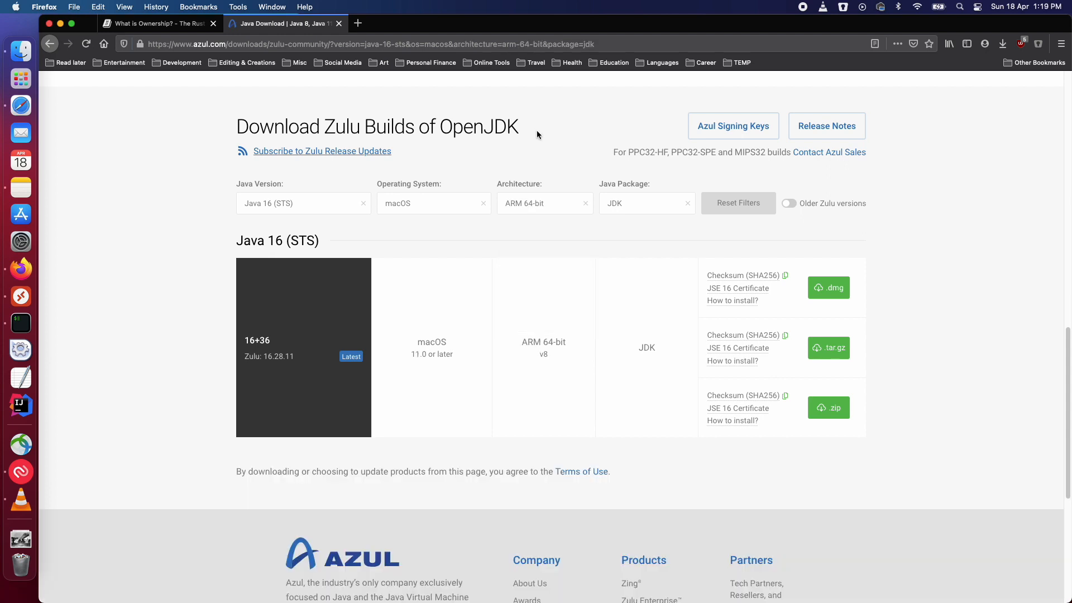
mouse_move(539, 153)
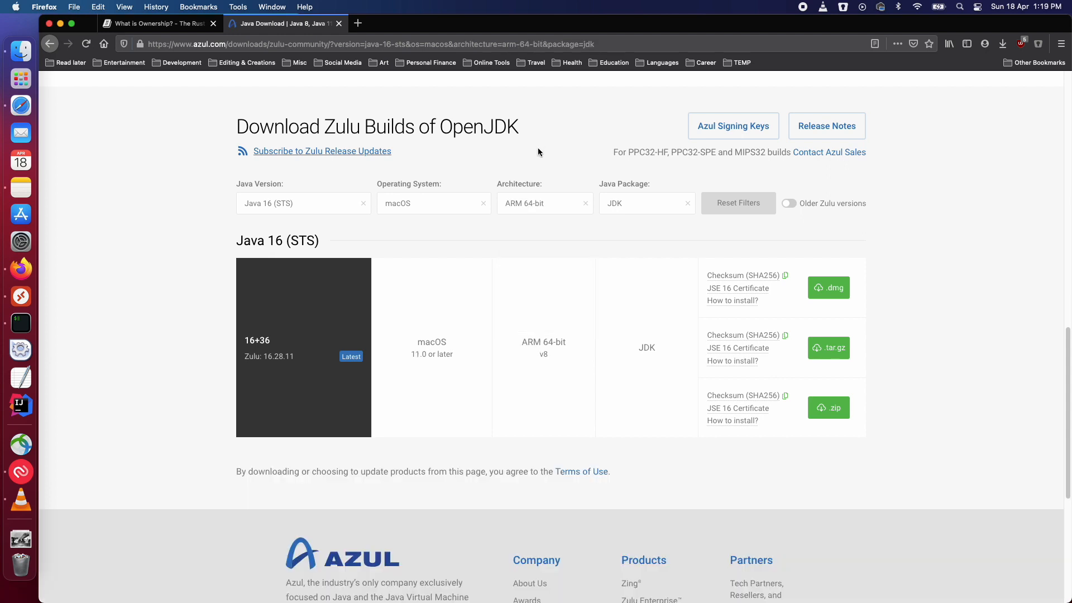
mouse_move(627, 208)
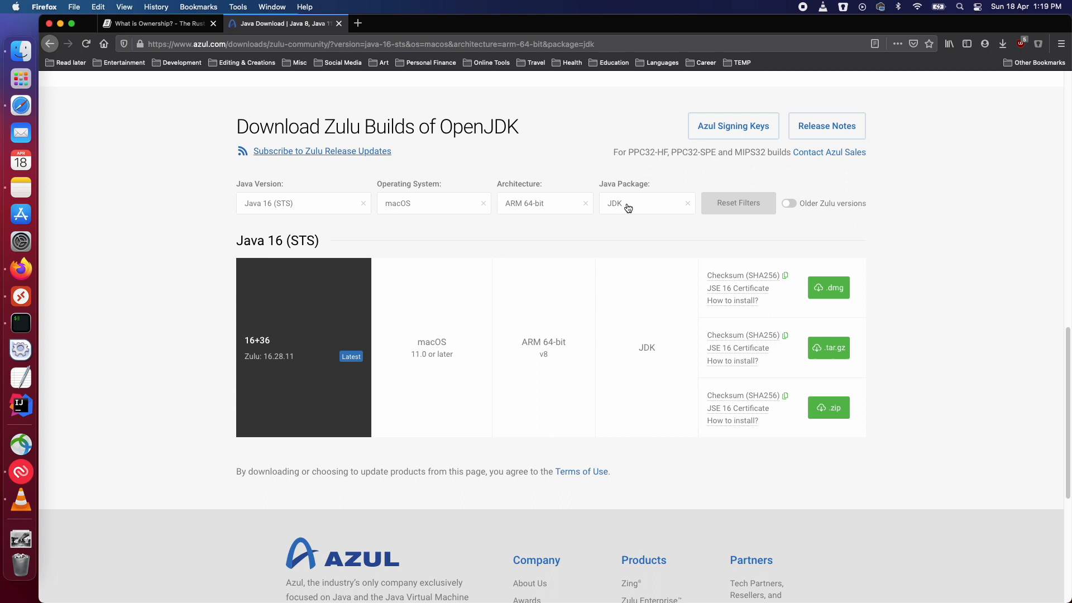
mouse_move(605, 357)
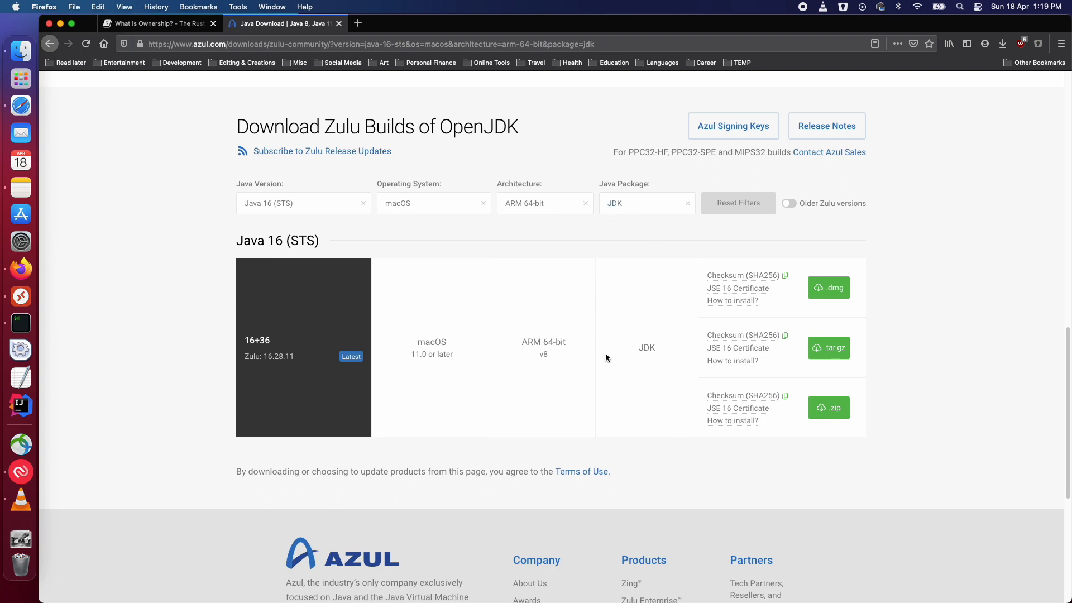
mouse_move(828, 287)
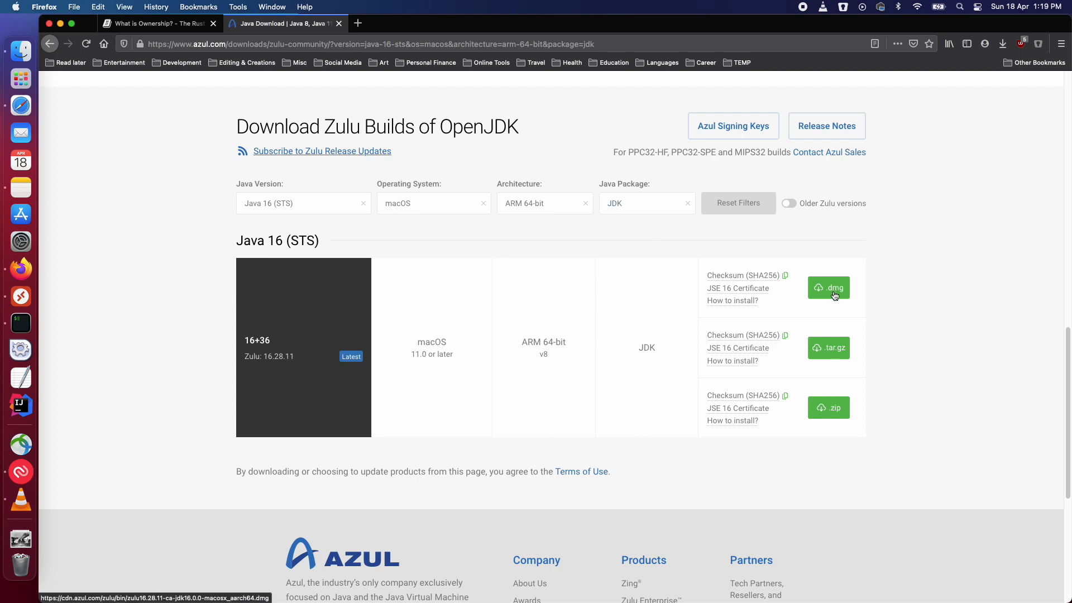
- Download the Zulu 16 macOS ARM64 .dmg and mount the disk image from Downloads
click(827, 287)
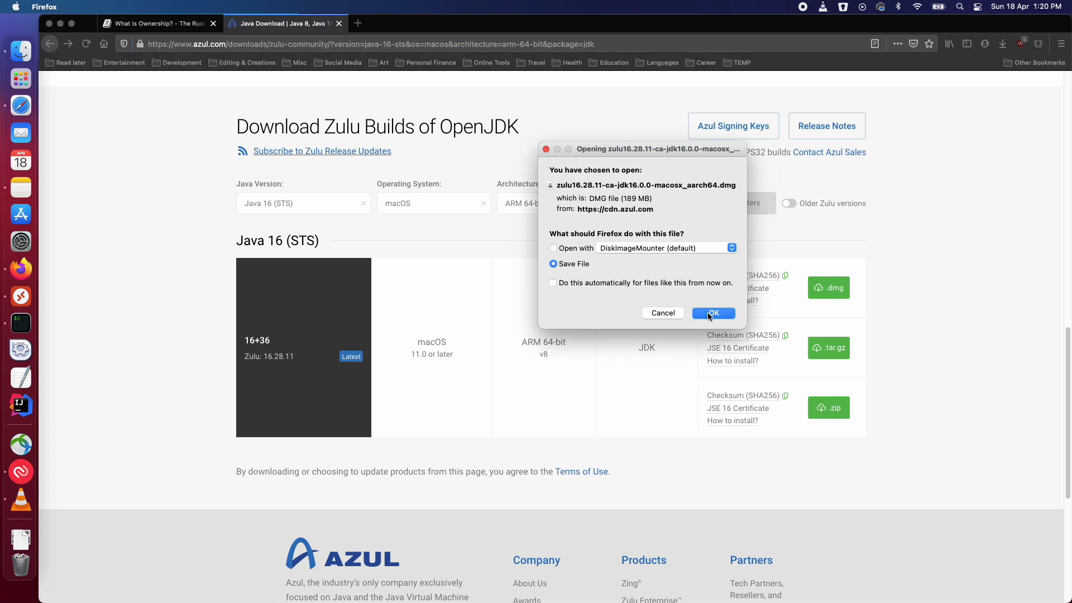
click(714, 312)
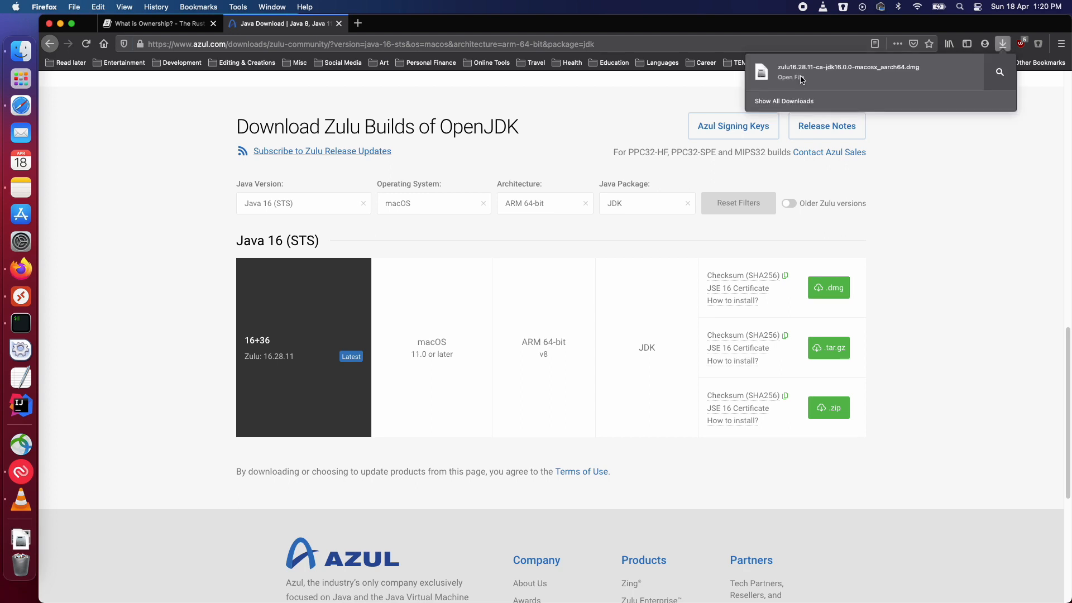
click(797, 80)
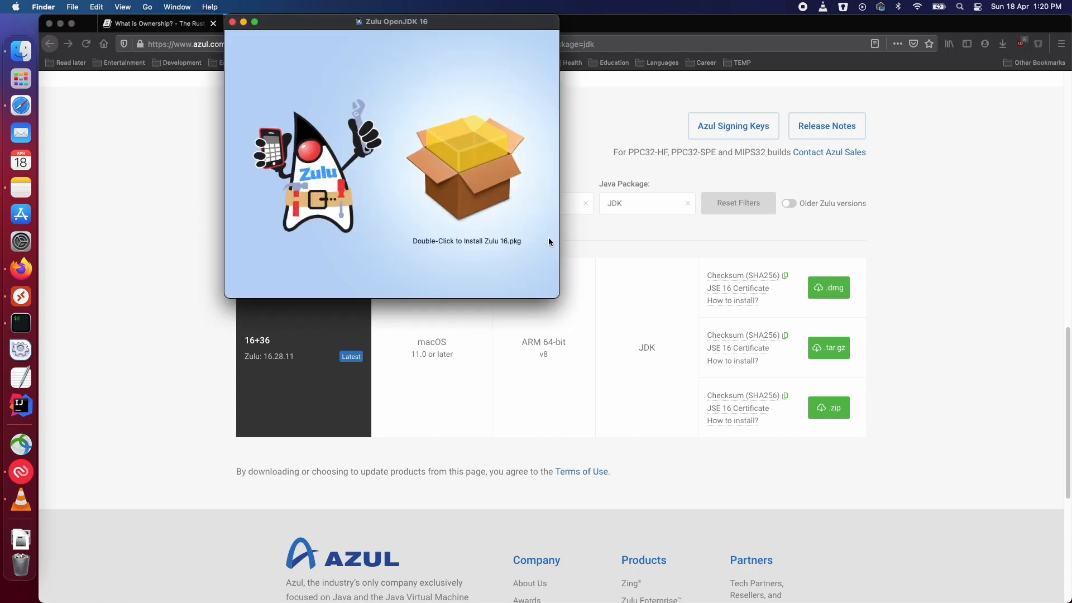
mouse_move(459, 172)
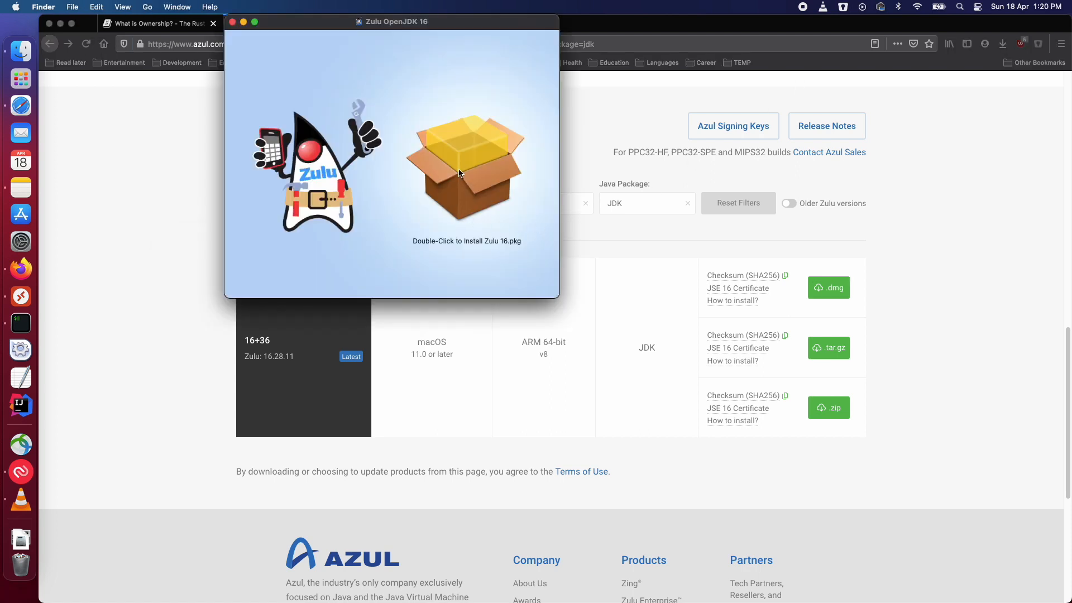
- Run Install Zulu 16.pkg through authorization until Zulu 16.28+11 reports success, then close it
click(467, 166)
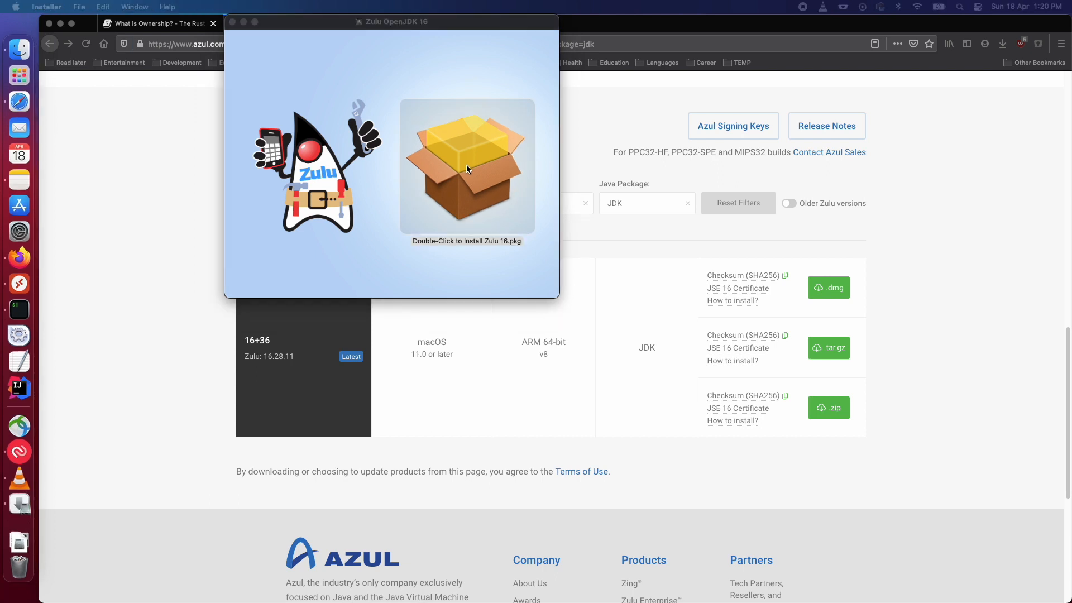
double_click(467, 165)
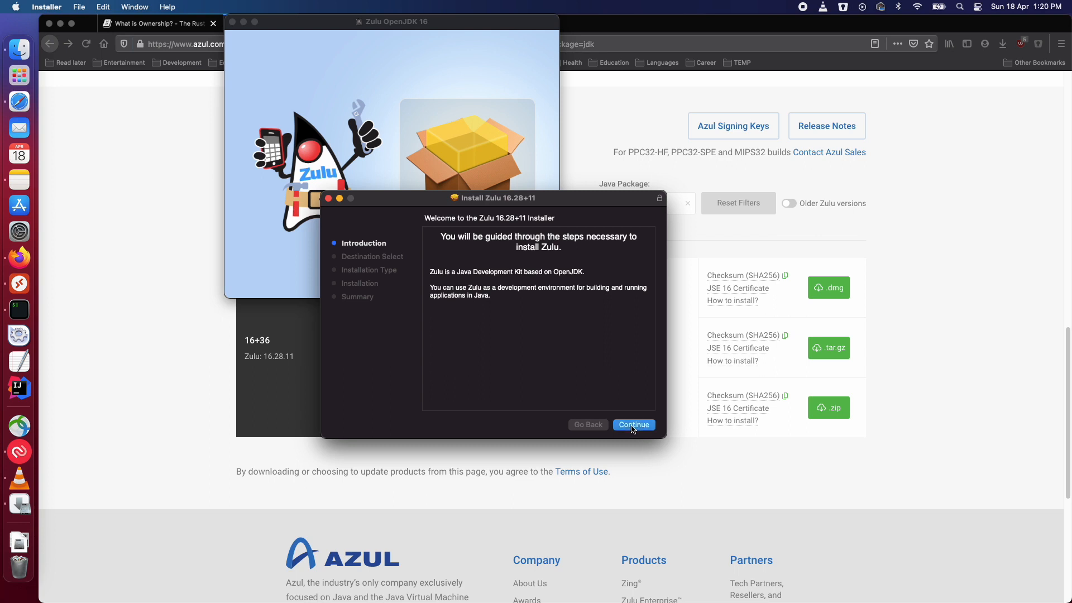
click(634, 424)
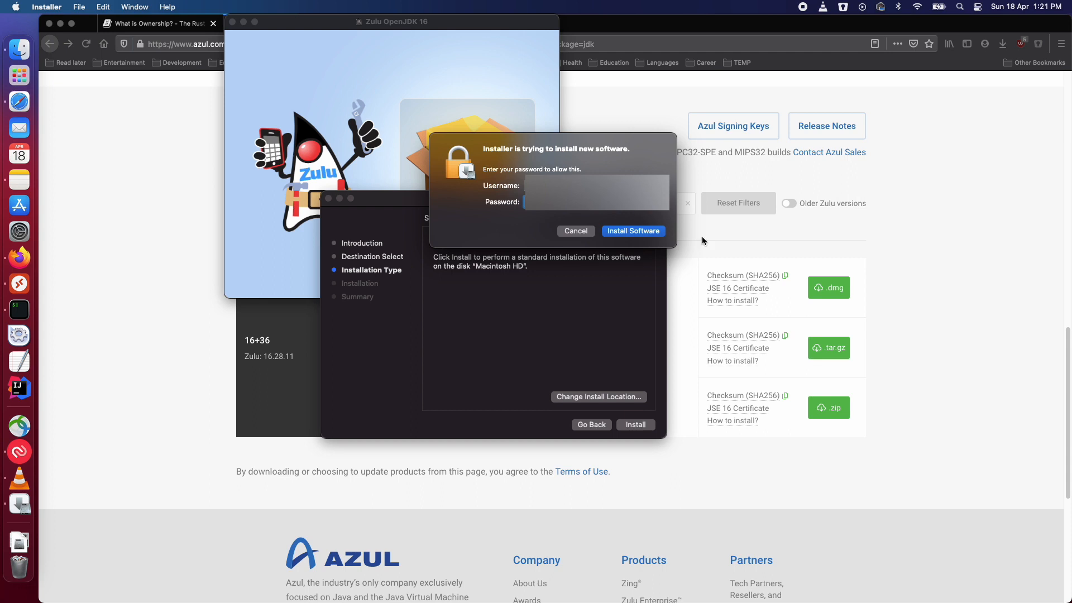
click(632, 230)
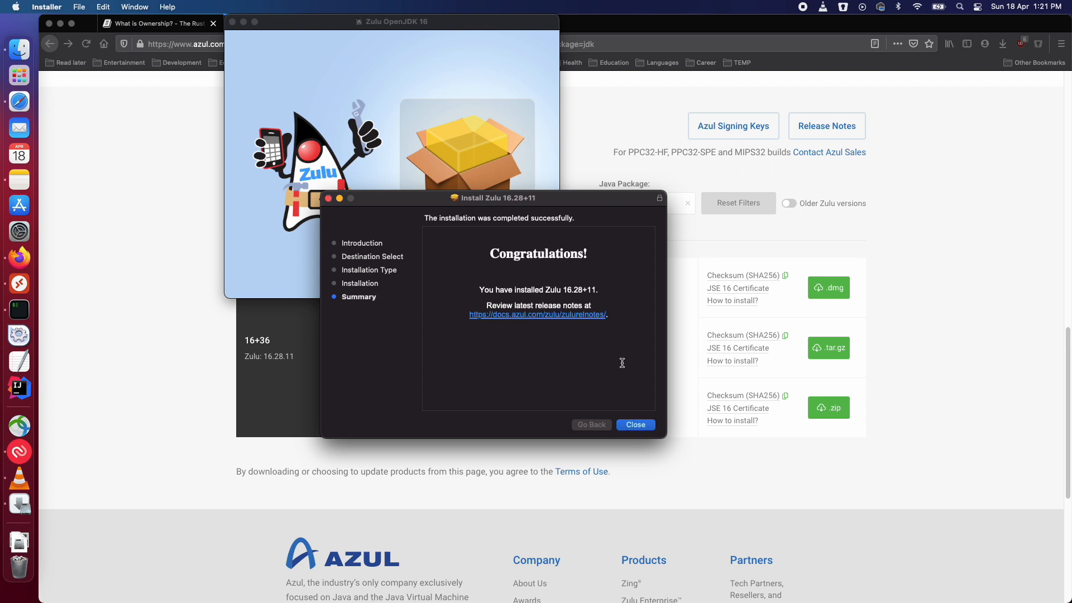
click(634, 424)
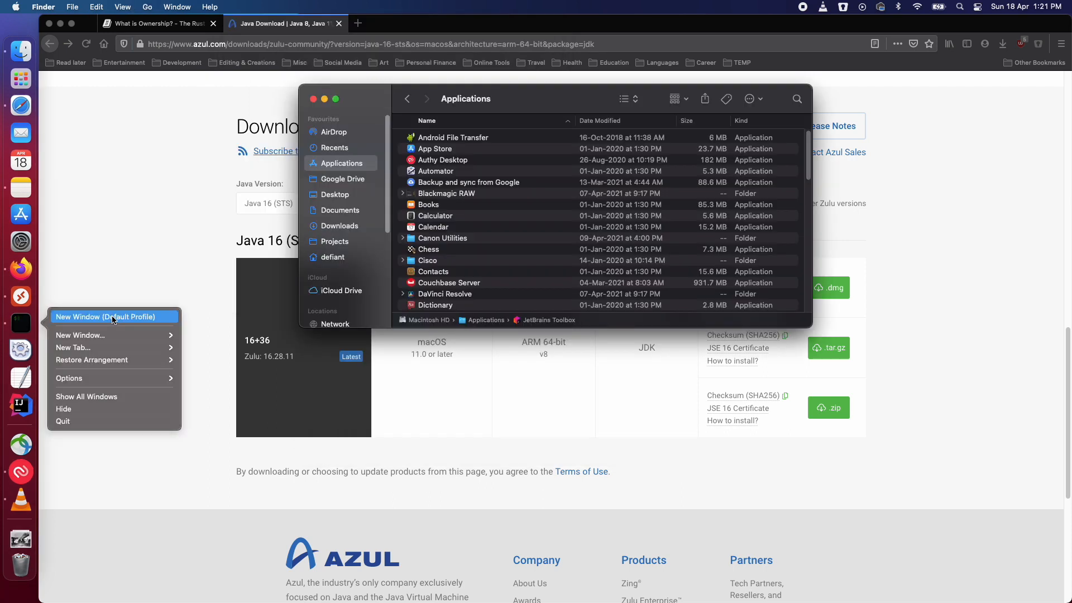
- In a new iTerm2 window, run javac --version and see it report javac 16
click(105, 316)
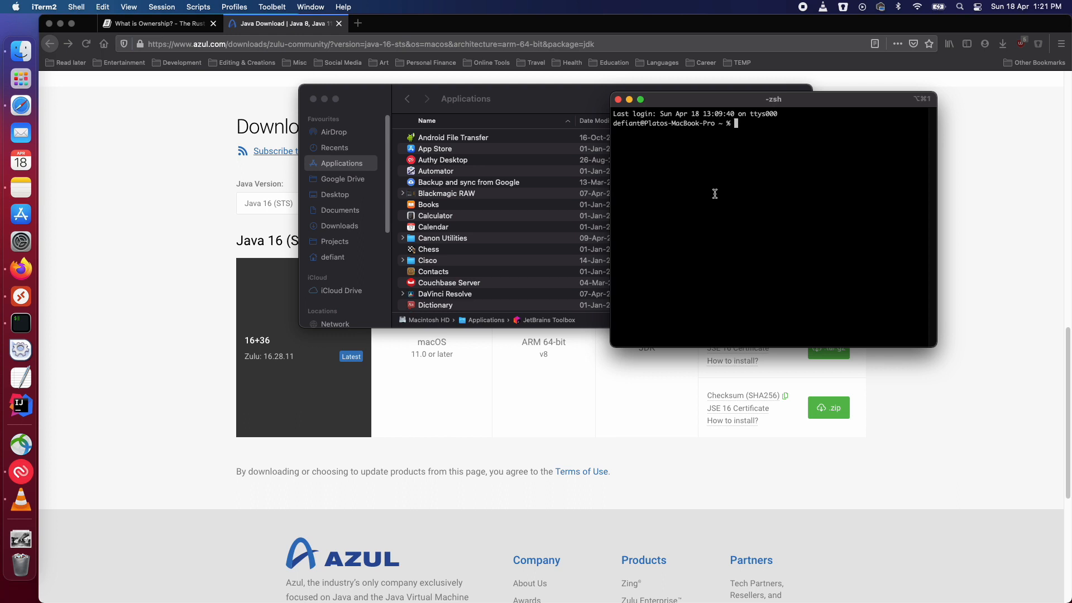
text(javac --)
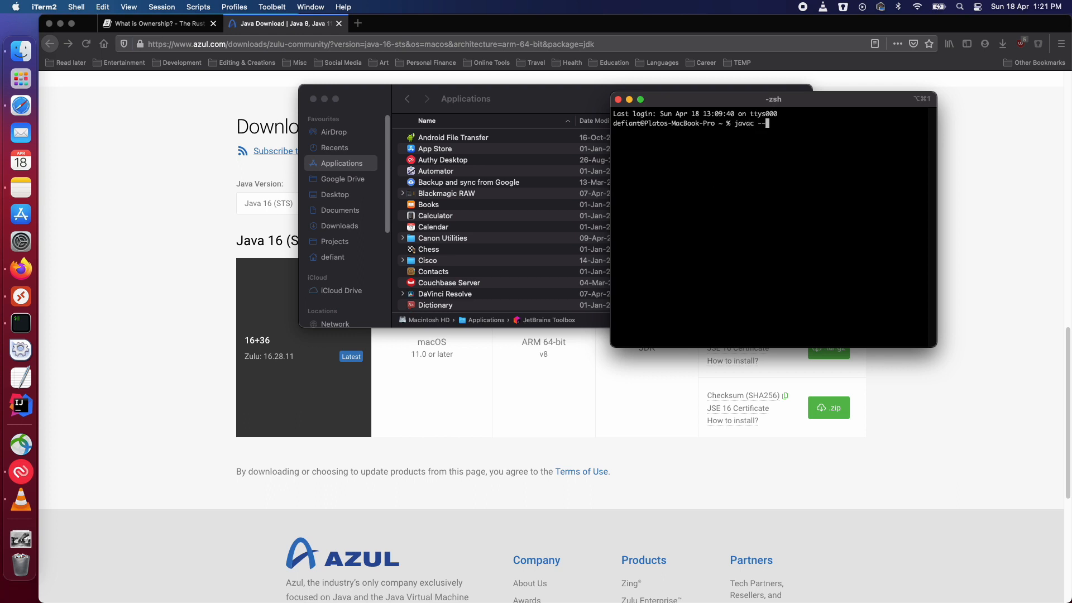
text(version)
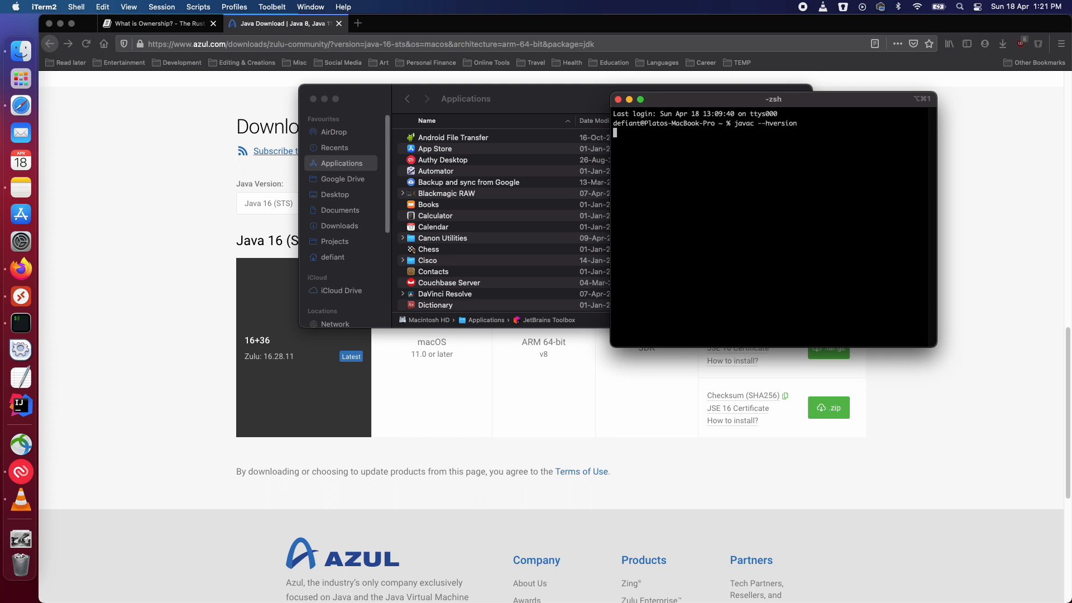
key(Return)
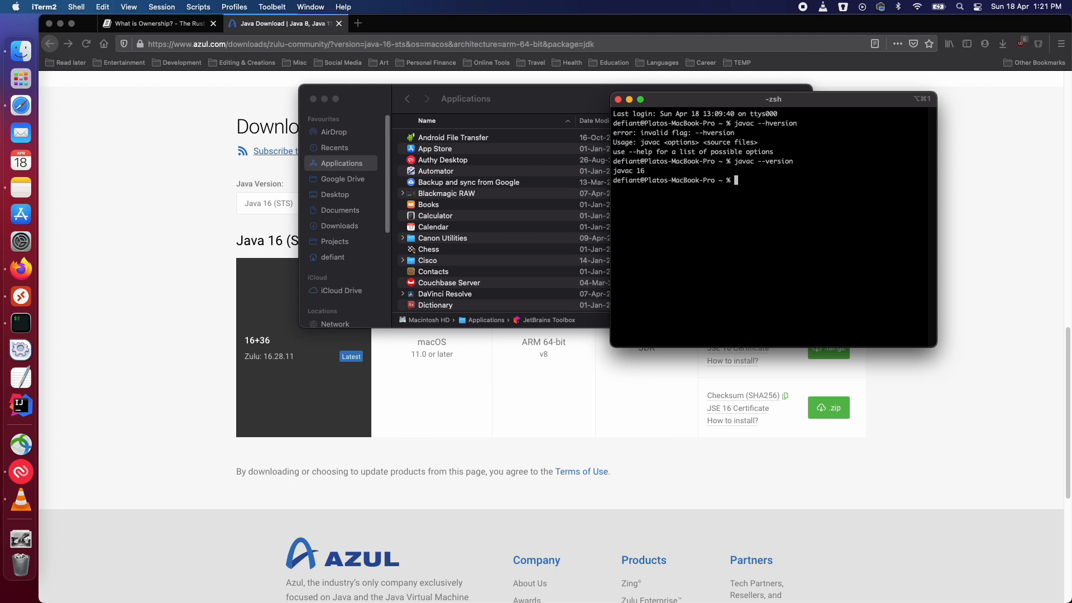